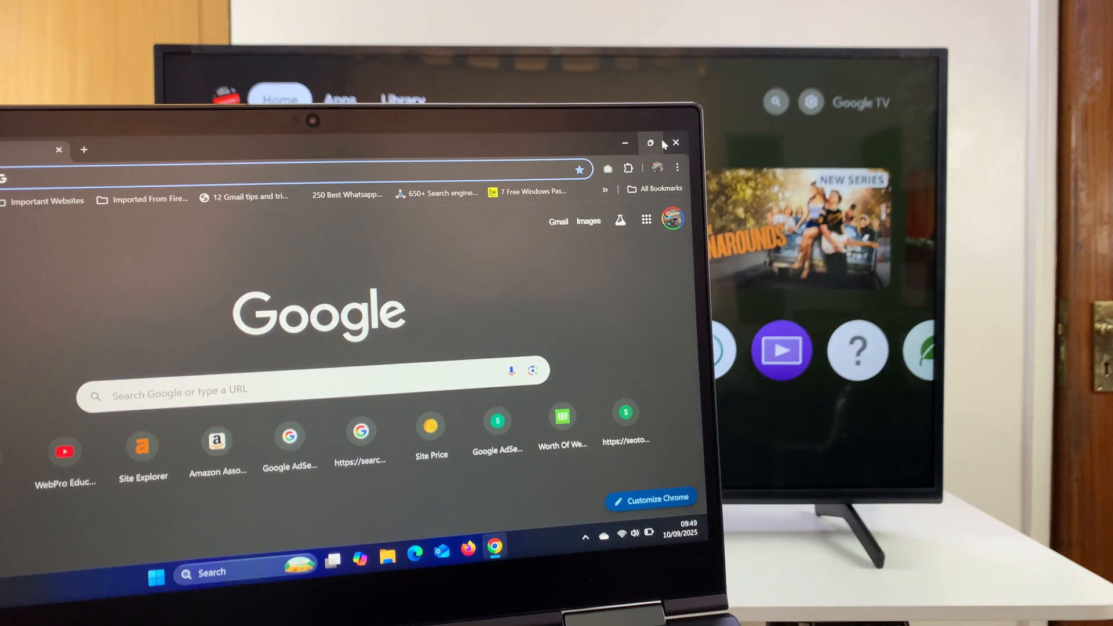
Reach the Cast panel from Chrome's three-dot menu so BRAVIA appears as a castable device.
left_click(679, 167)
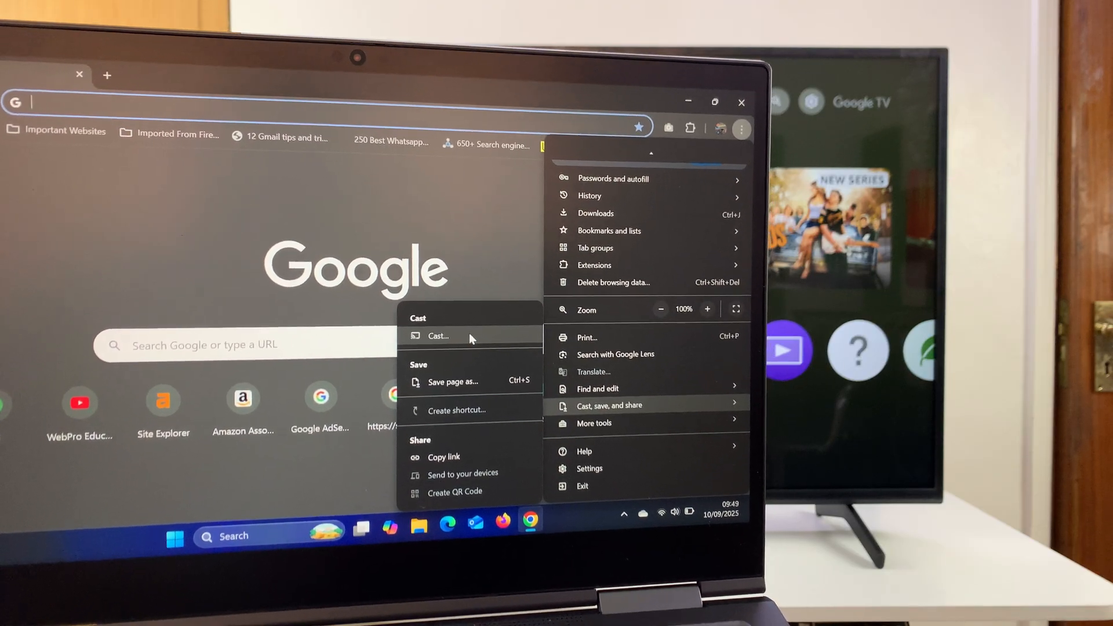
left_click(439, 336)
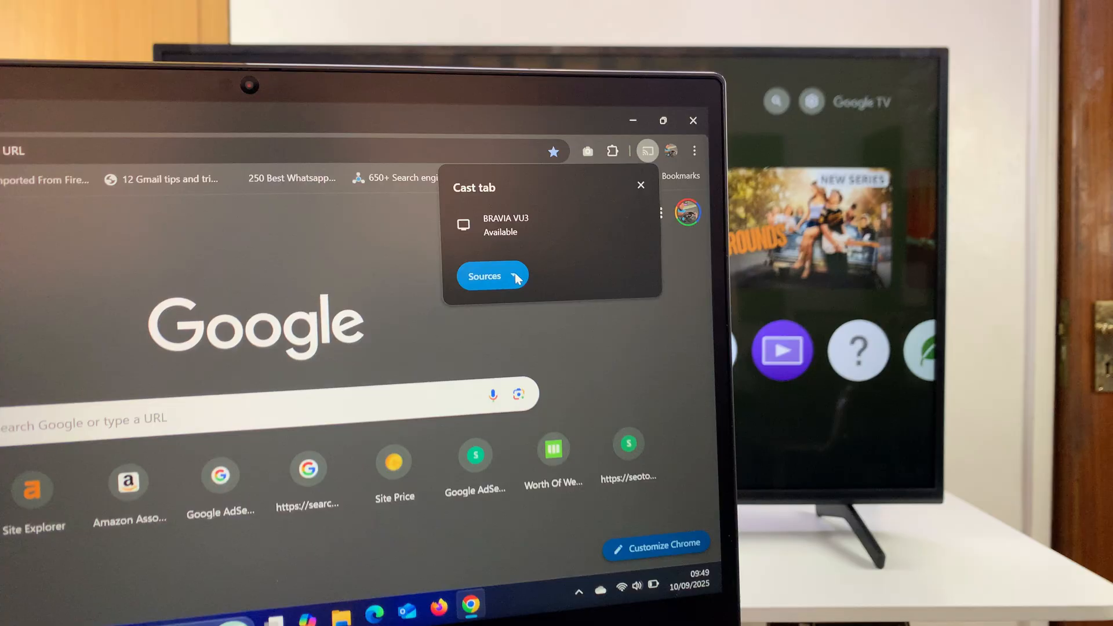
Choose Cast screen under Sources and start mirroring the whole laptop screen to BRAVIA.
left_click(484, 276)
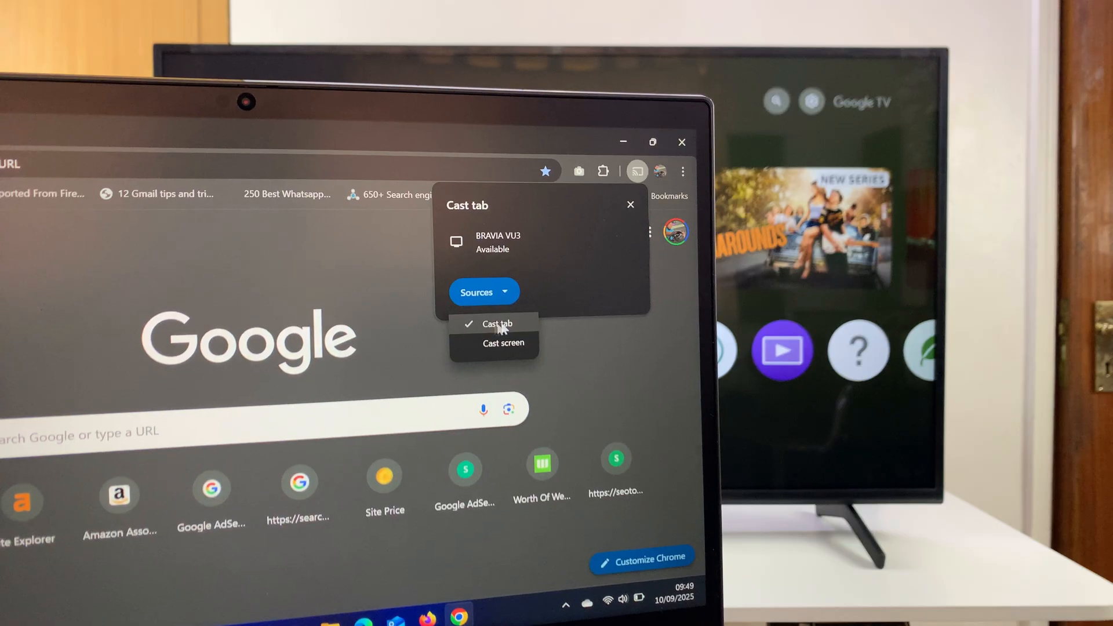
left_click(503, 343)
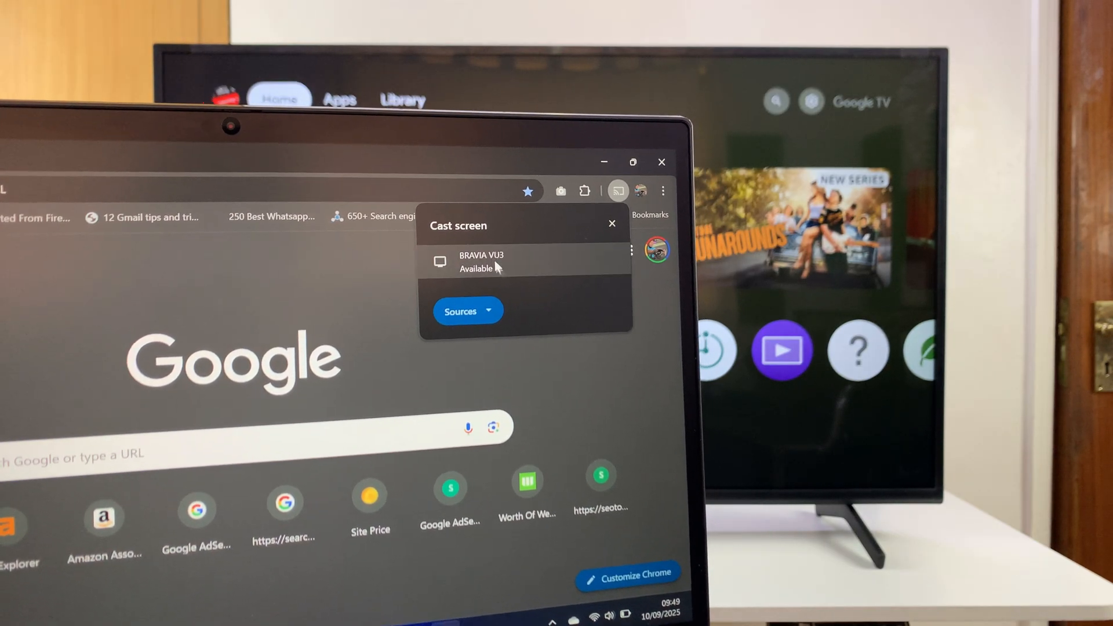
left_click(482, 261)
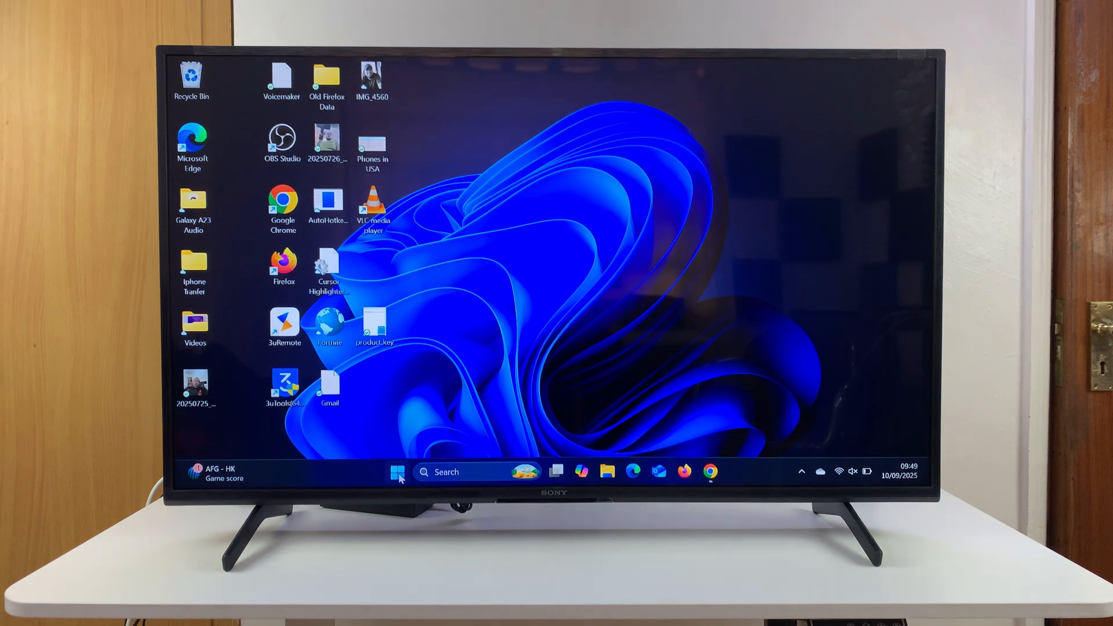
Show the Start menu opening and closing on the mirrored desktop, then restore Chrome from the taskbar.
left_click(396, 472)
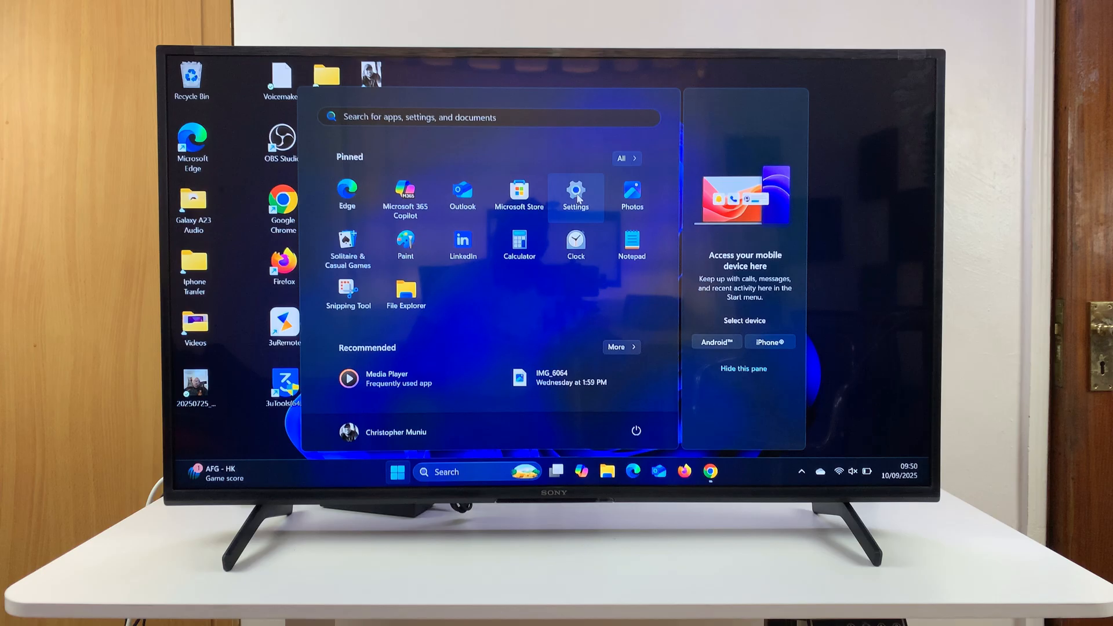
left_click(575, 197)
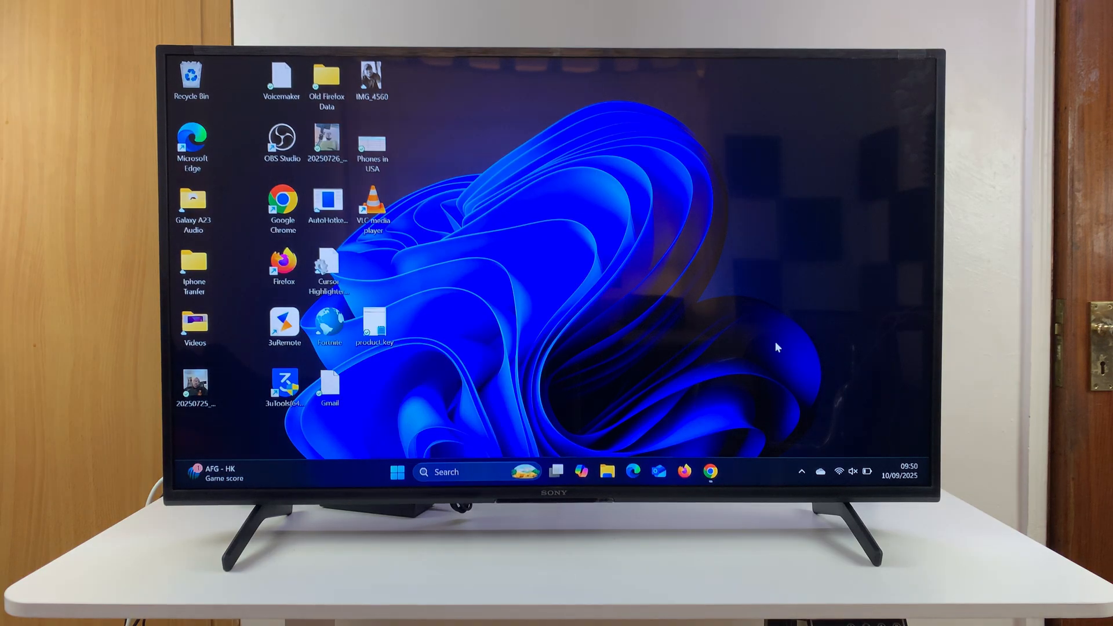
left_click(710, 472)
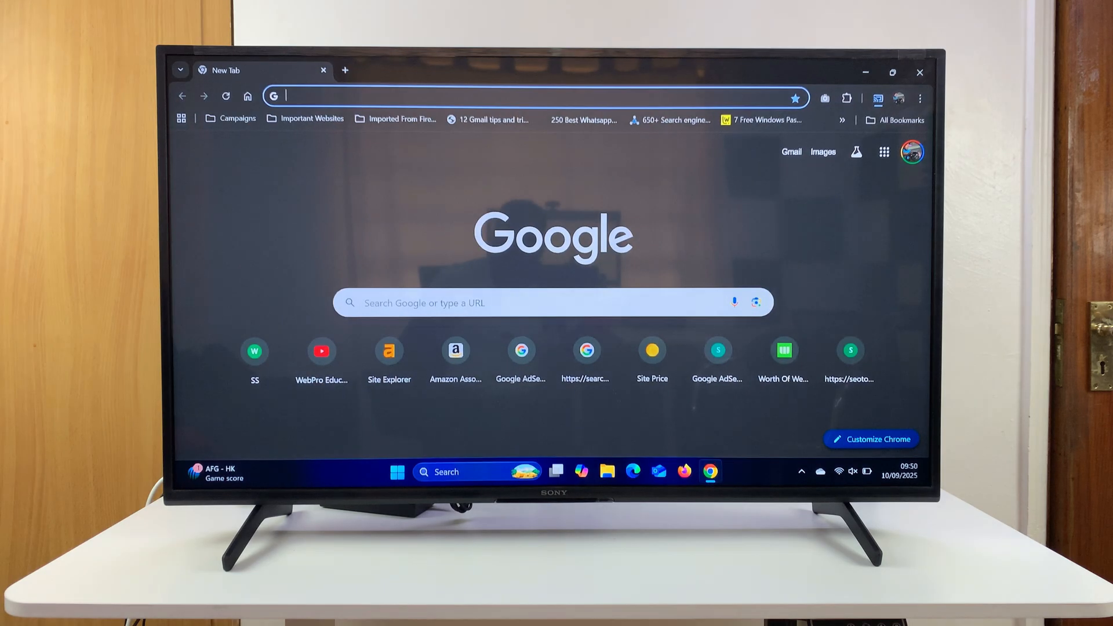